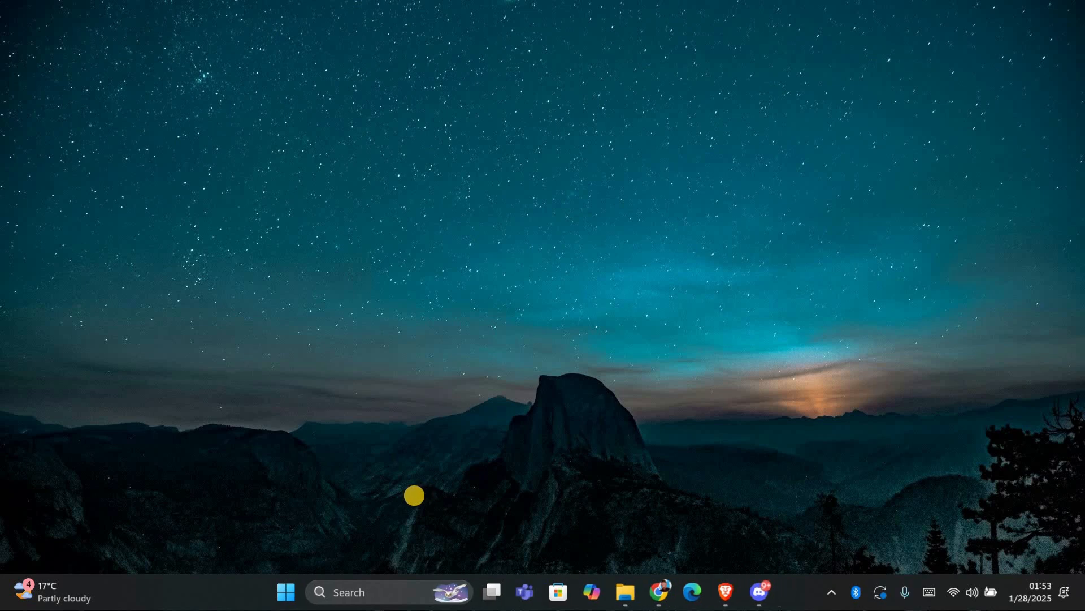
pyautogui.moveTo(623, 504)
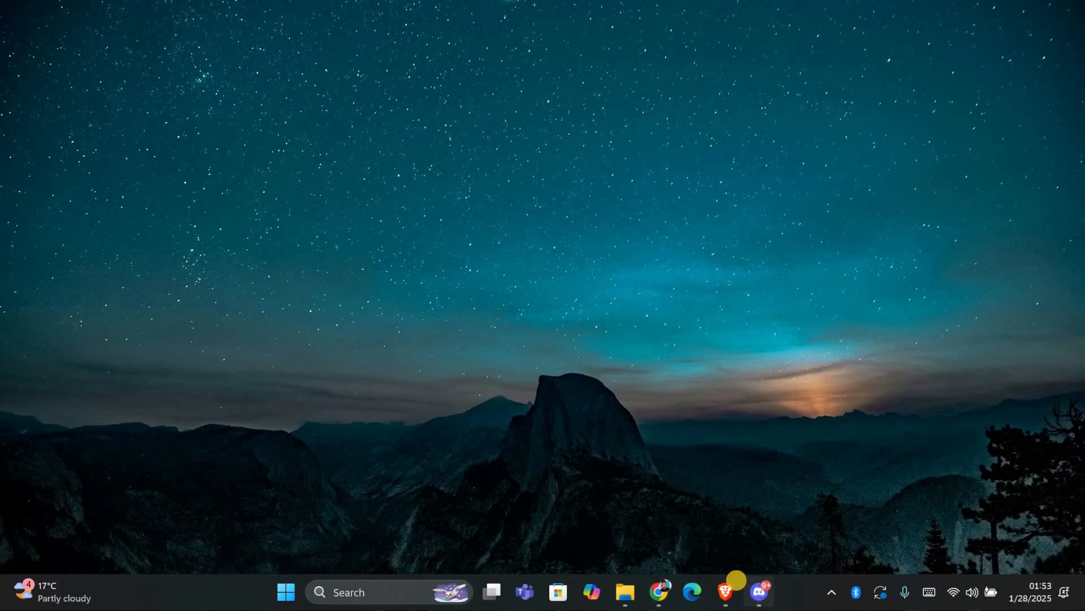
# Step: Bring up Discord, open User Settings, and scroll the sidebar to the App Settings categories
pyautogui.click(759, 592)
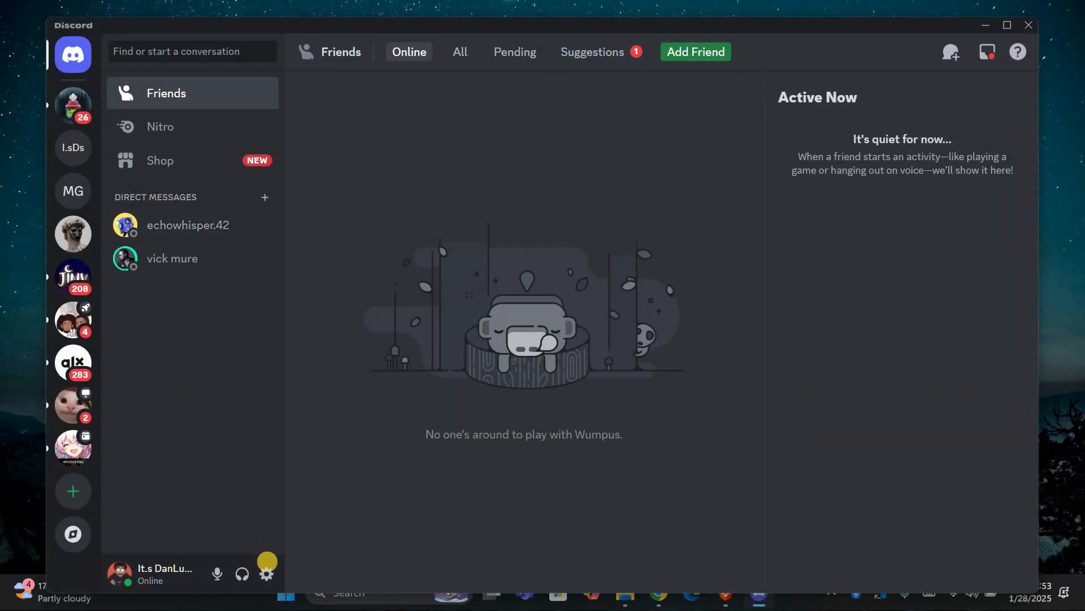
pyautogui.click(266, 573)
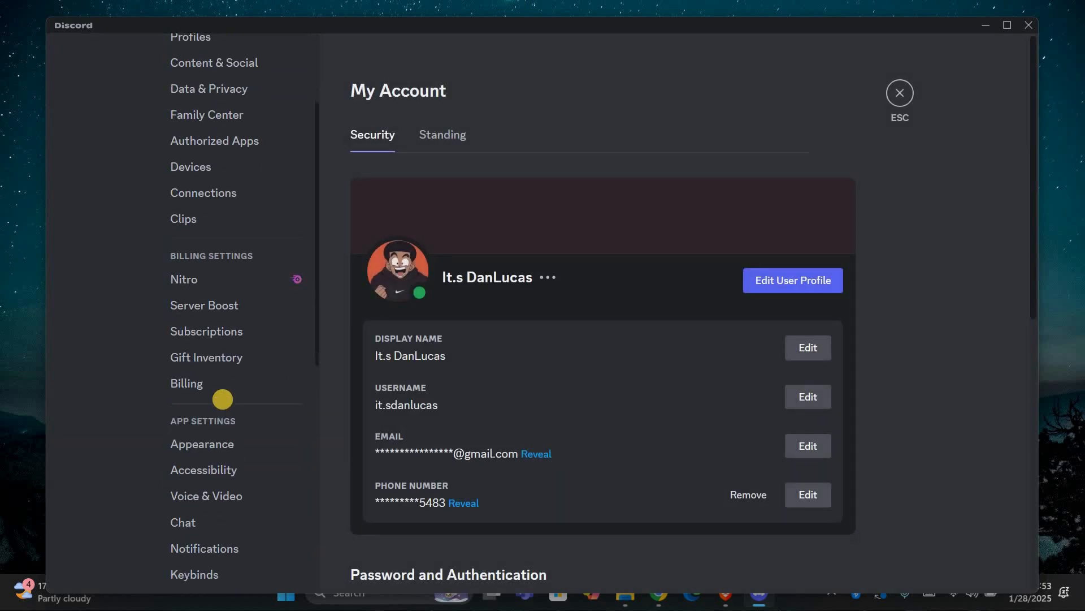
pyautogui.scroll(-3)
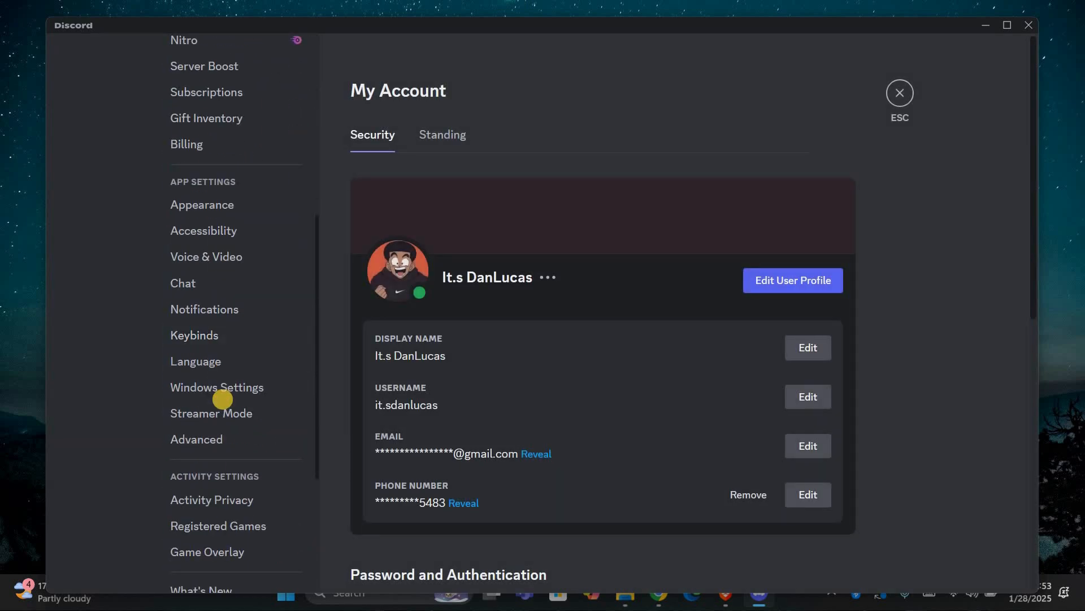
pyautogui.scroll(-3)
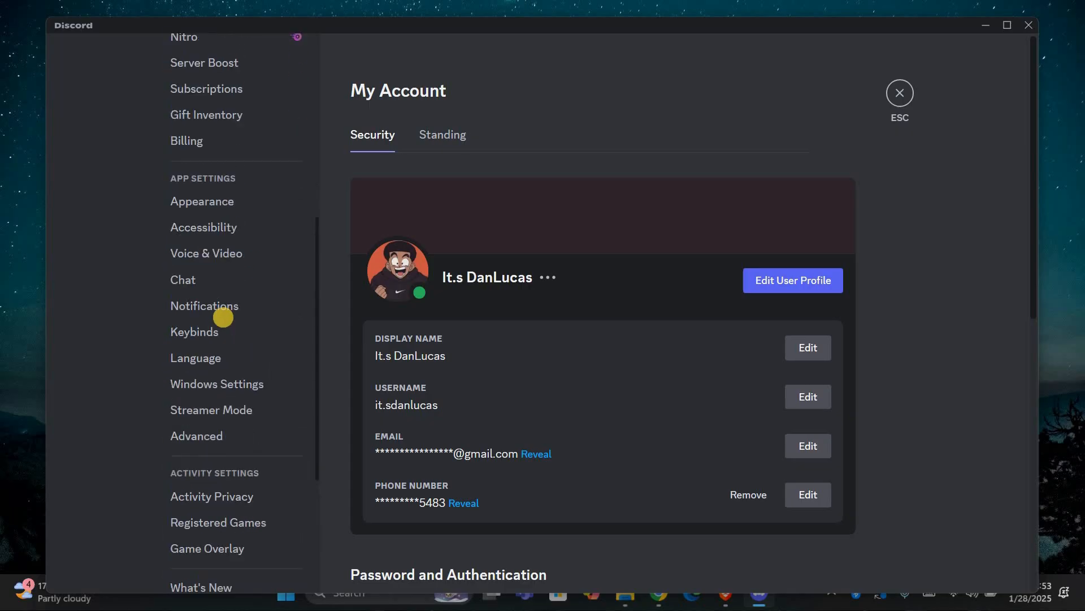
# Step: Turn off Hardware Acceleration on the Advanced page and confirm with Okay so Discord relaunches
pyautogui.click(196, 436)
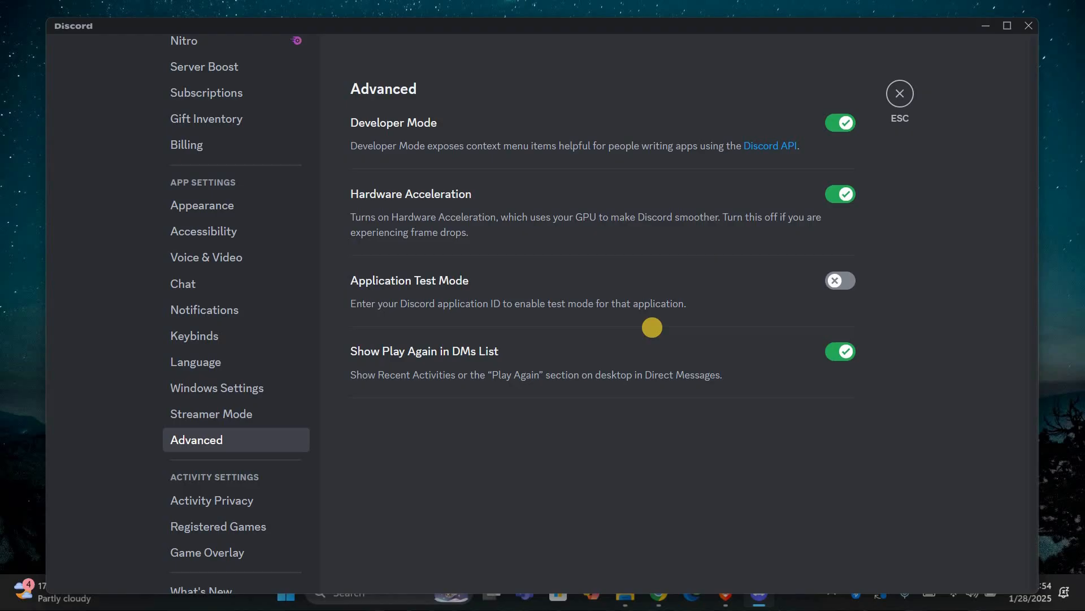
pyautogui.moveTo(442, 211)
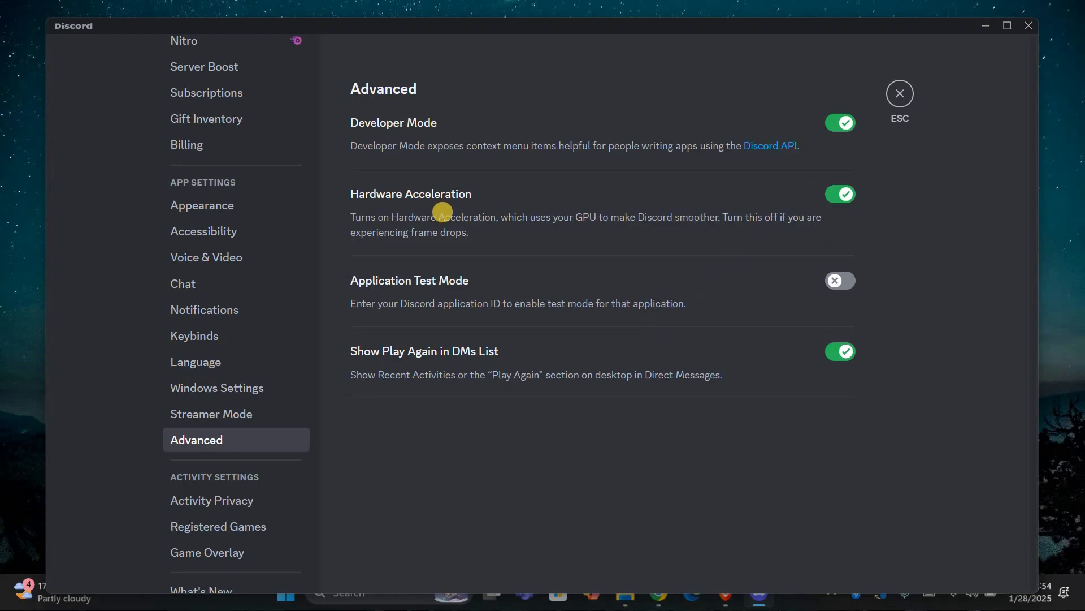
pyautogui.moveTo(812, 193)
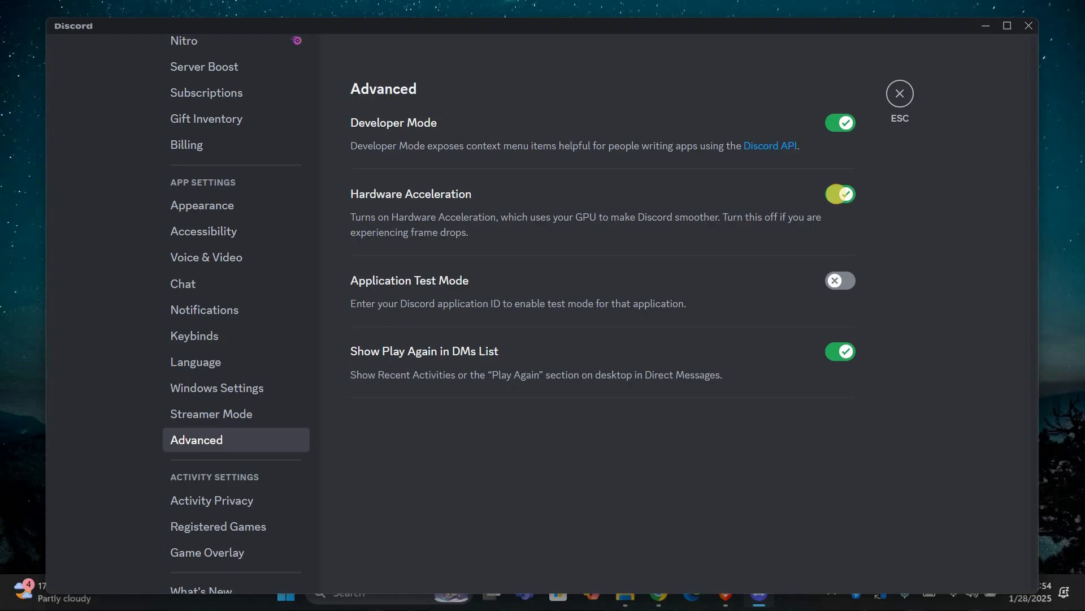
pyautogui.click(840, 193)
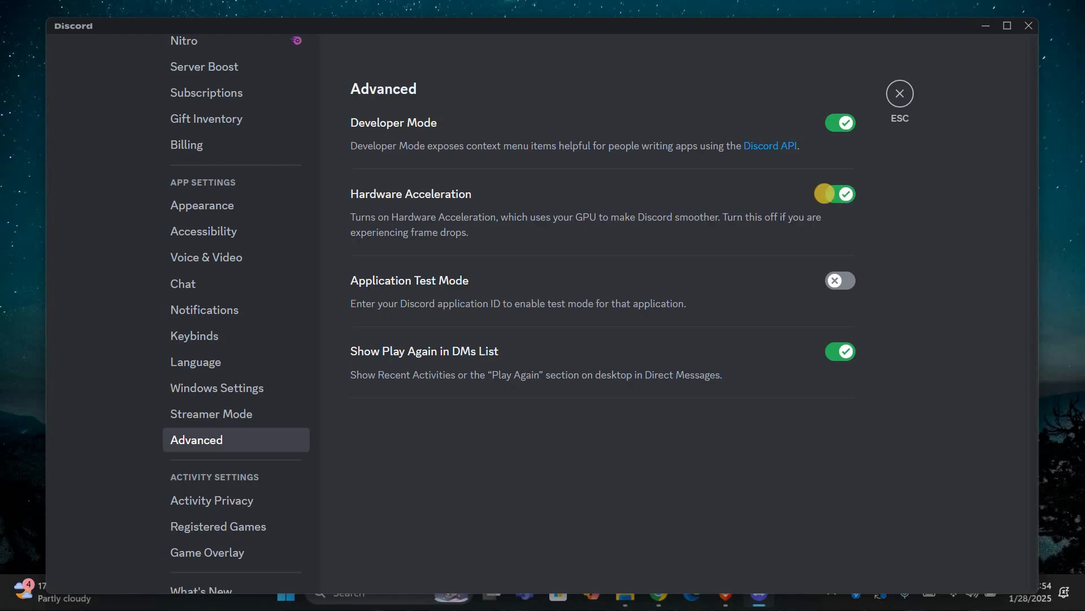
pyautogui.click(840, 193)
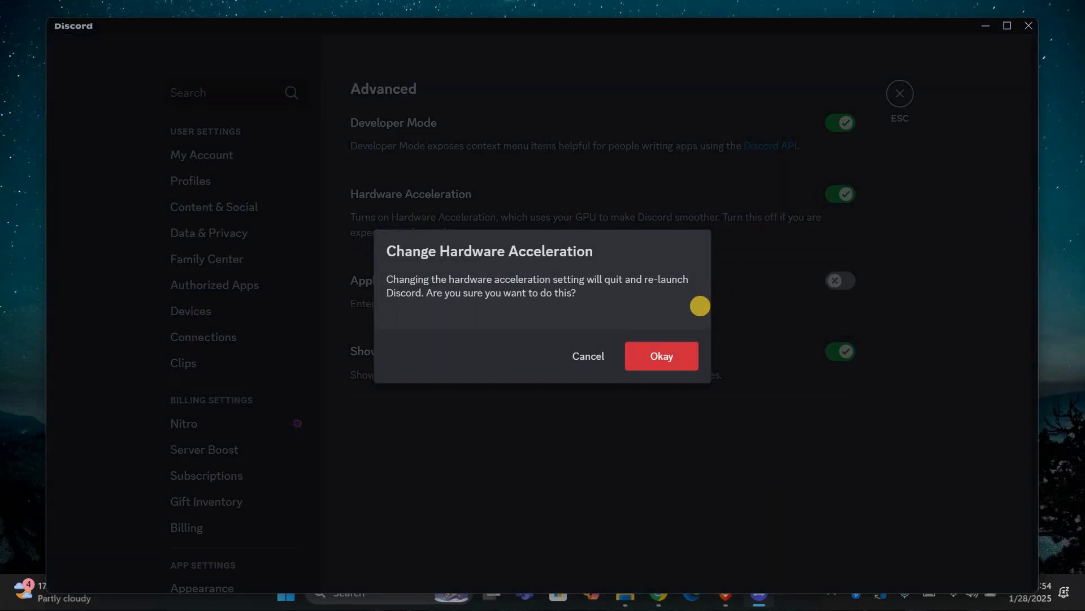
pyautogui.moveTo(662, 356)
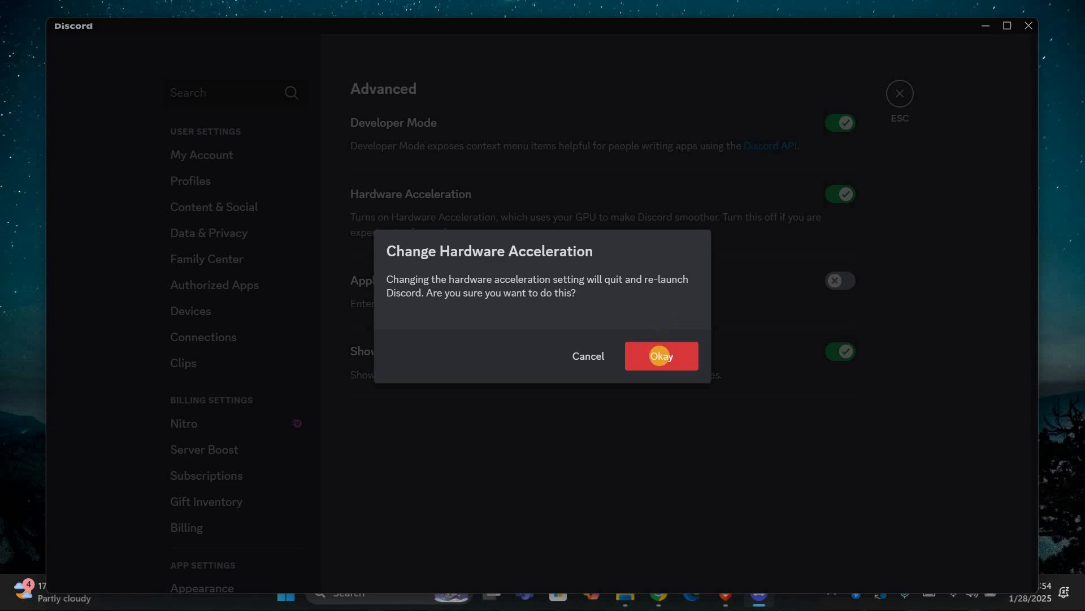
pyautogui.click(662, 356)
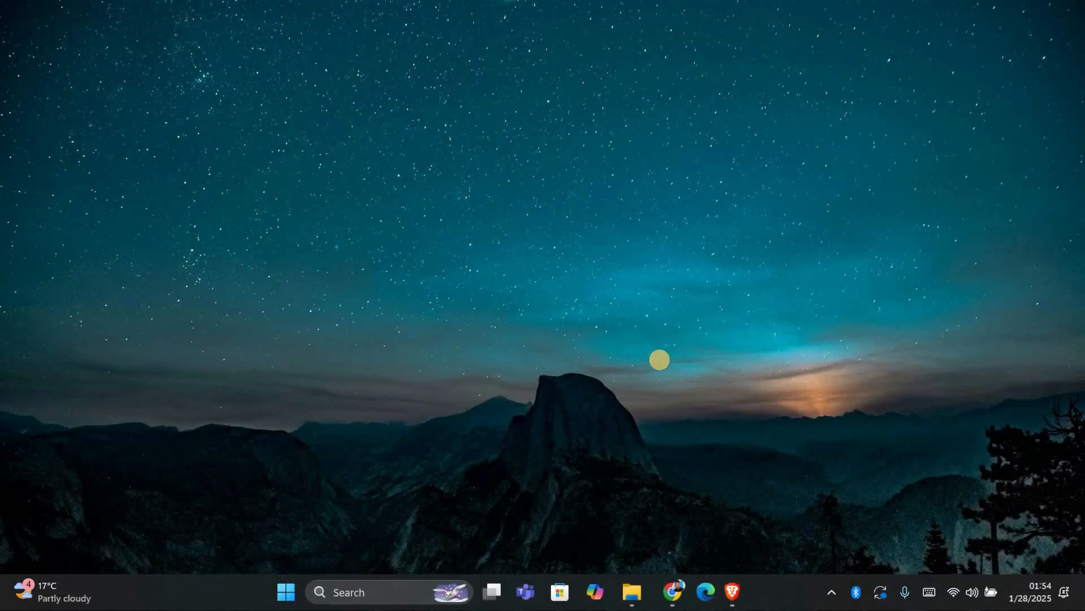